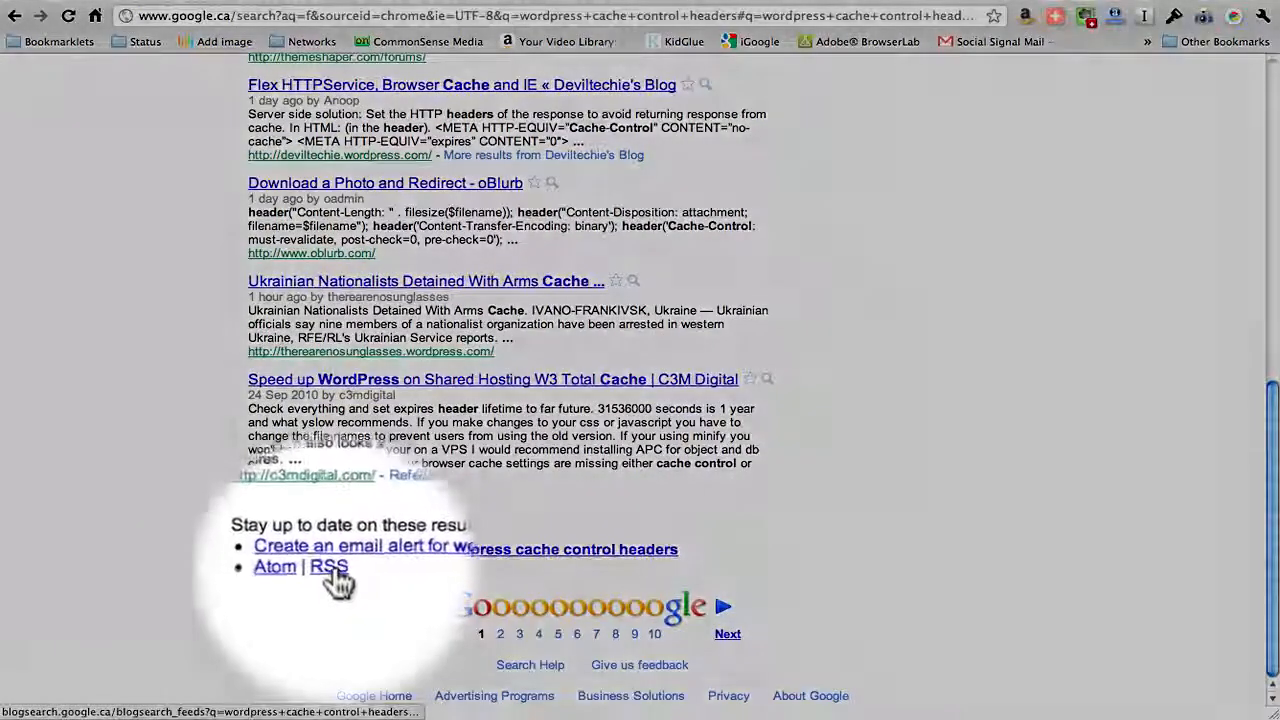
Copy the link address of the RSS link below the blog search results.
right_click(330, 566)
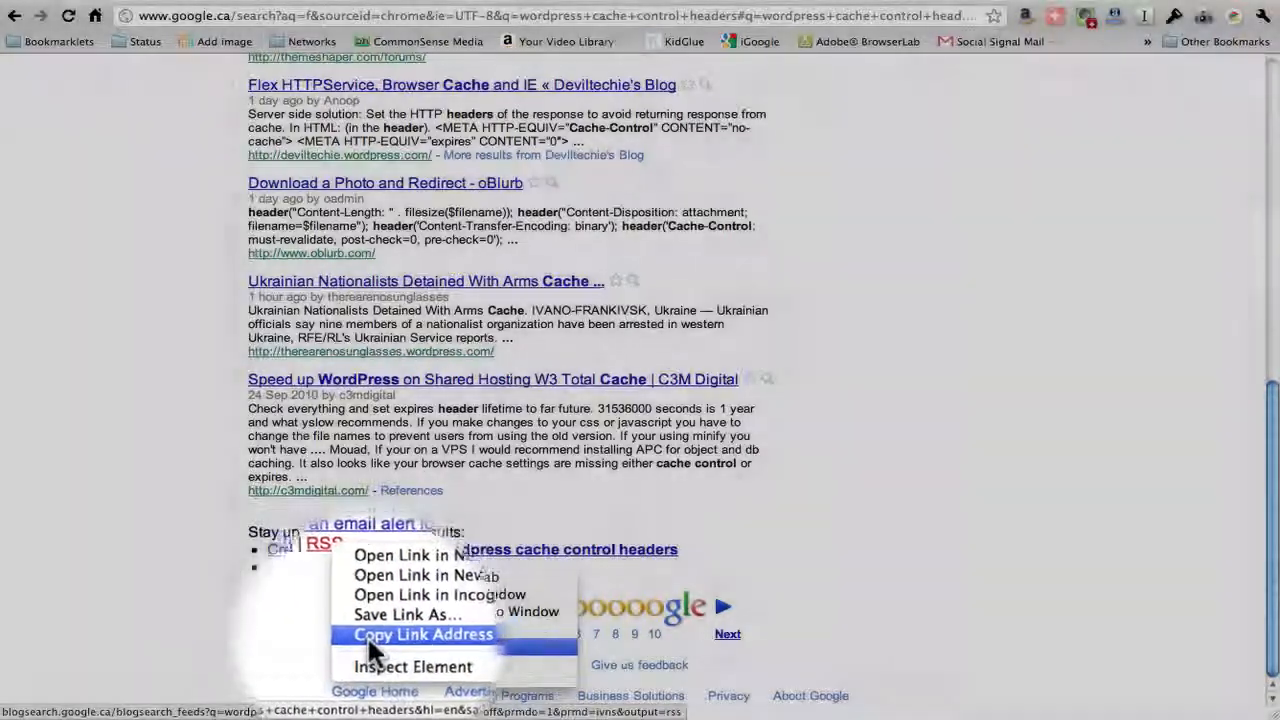
left_click(422, 634)
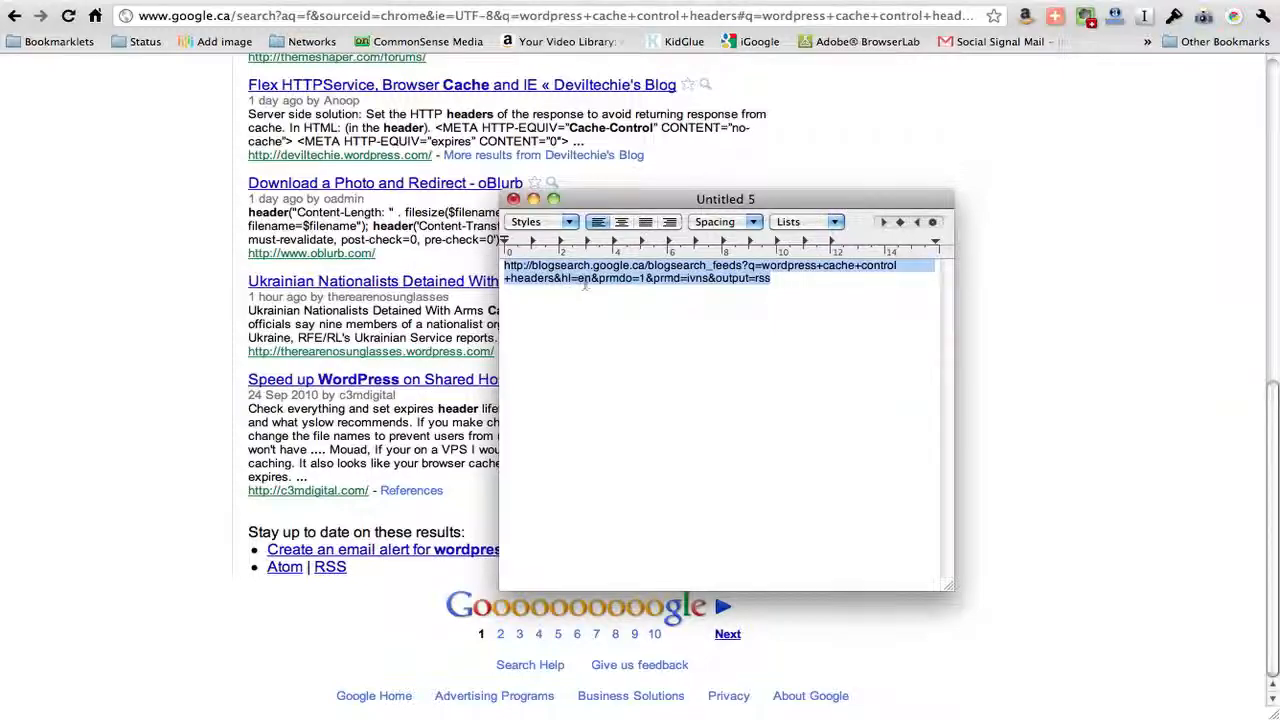
Paste the copied feed URL into the Untitled 5 TextEdit document.
right_click(636, 270)
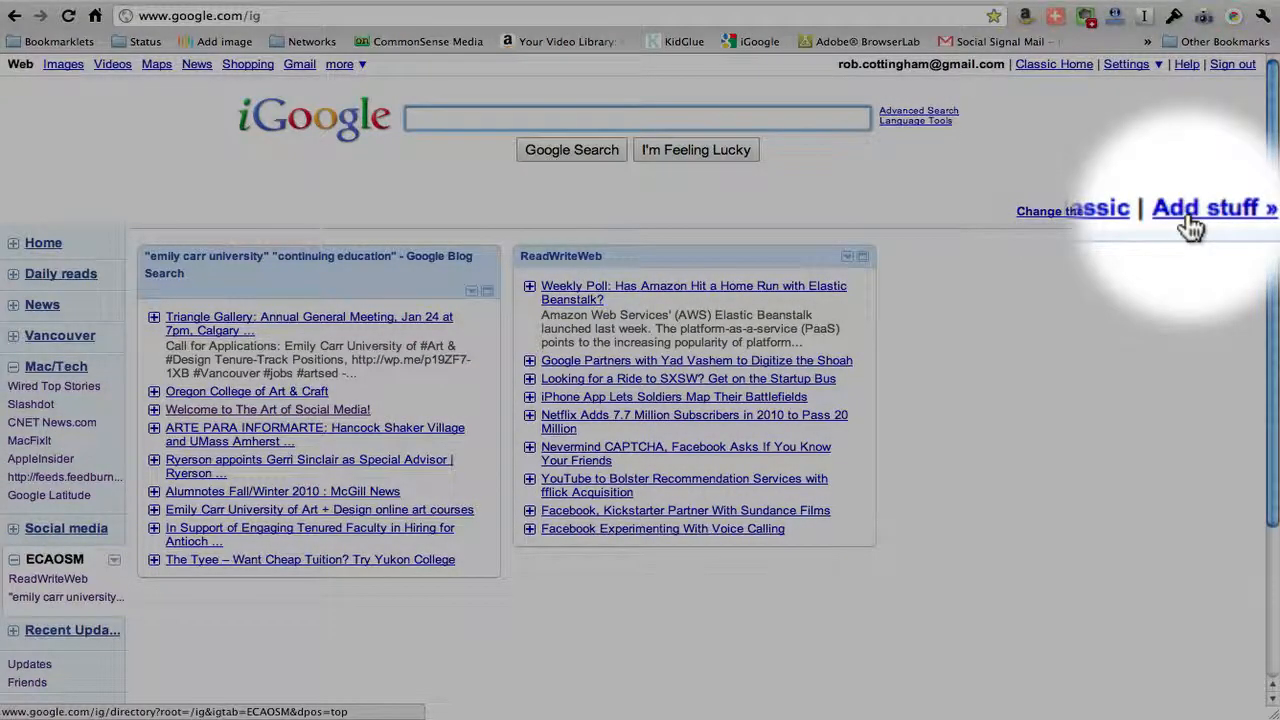
Go to the Add stuff gadget directory from the iGoogle homepage.
left_click(1204, 208)
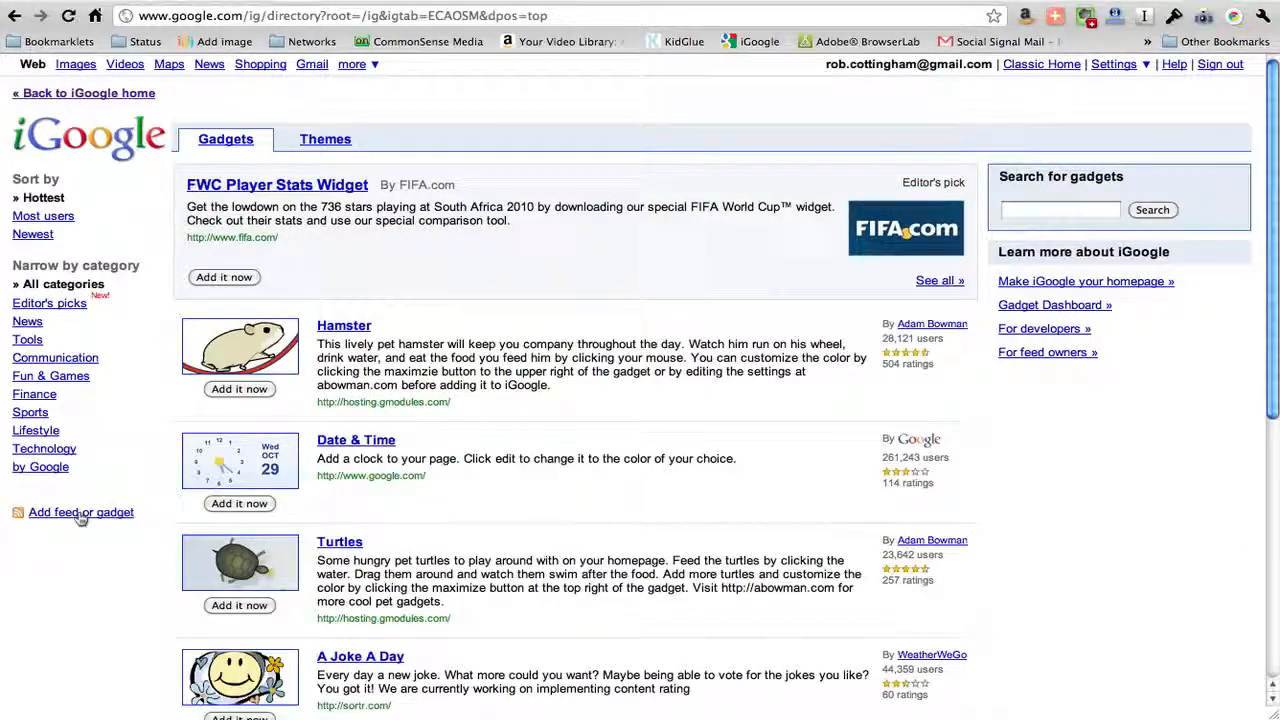
mouse_move(100, 478)
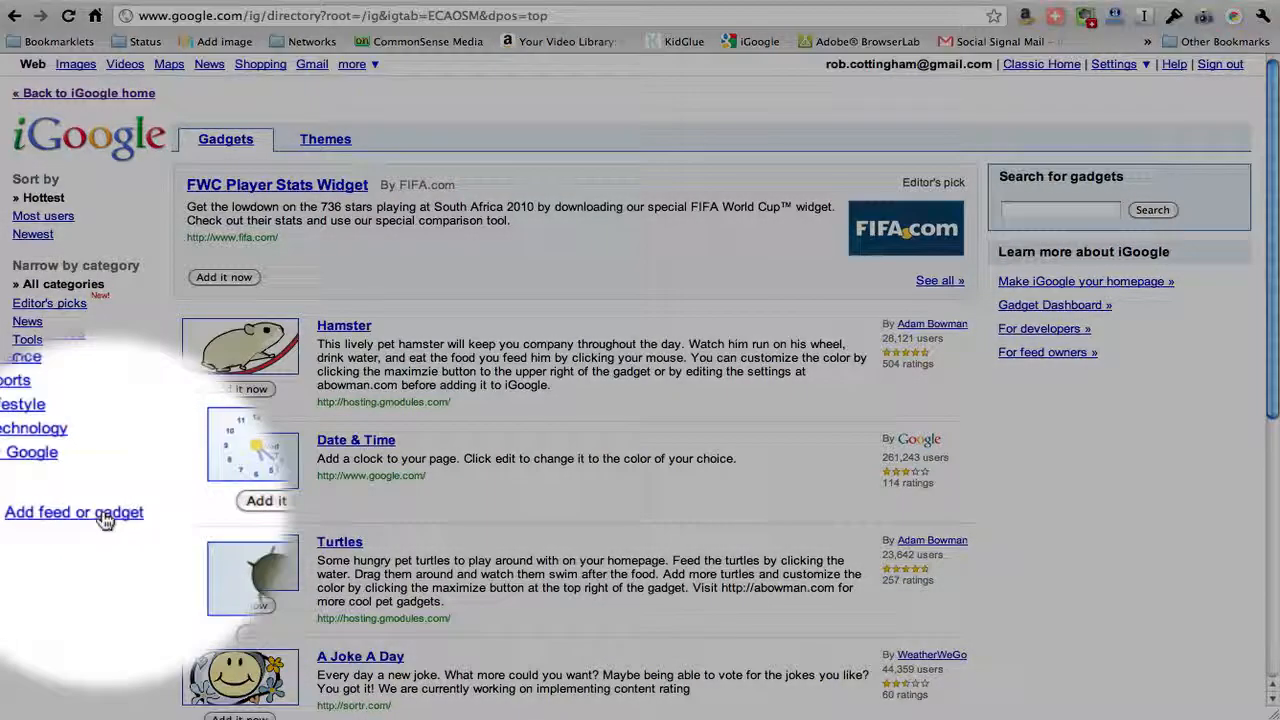
Enter the blog search RSS URL (ending '...output=rss') in the Add feed or gadget field.
left_click(72, 512)
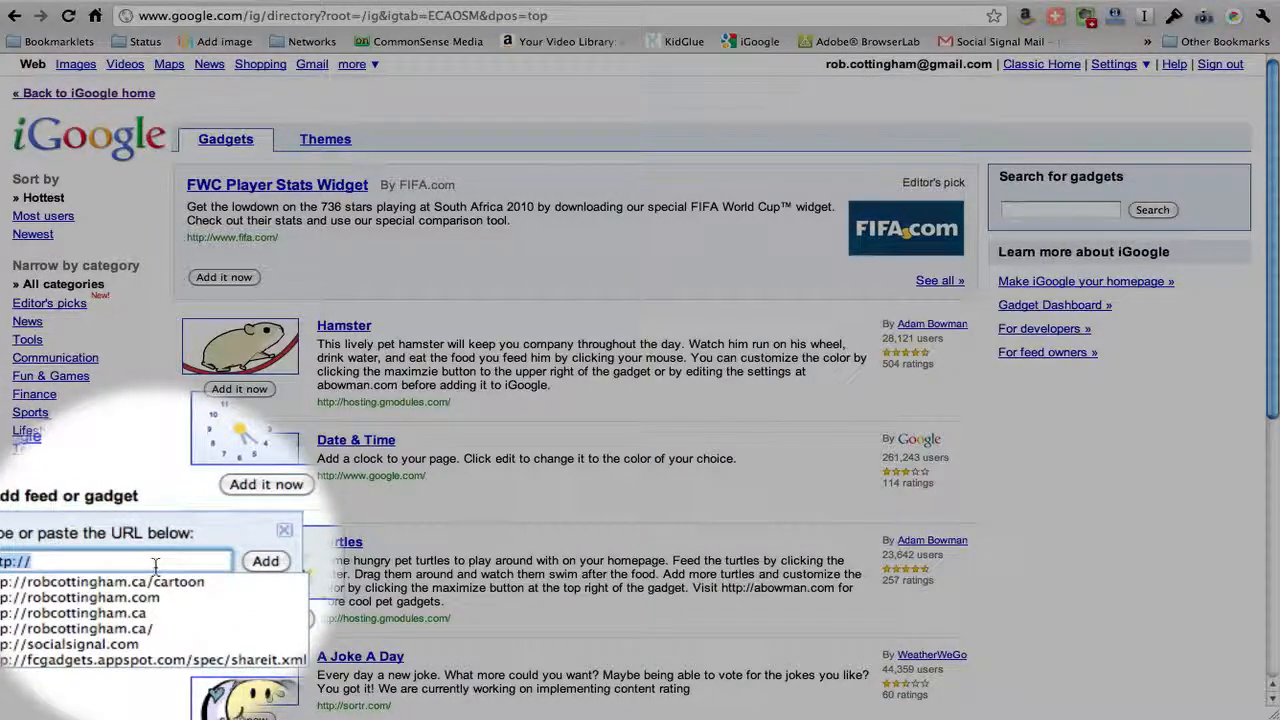
type("rmdo=1&prmd=ivns&output=rss")
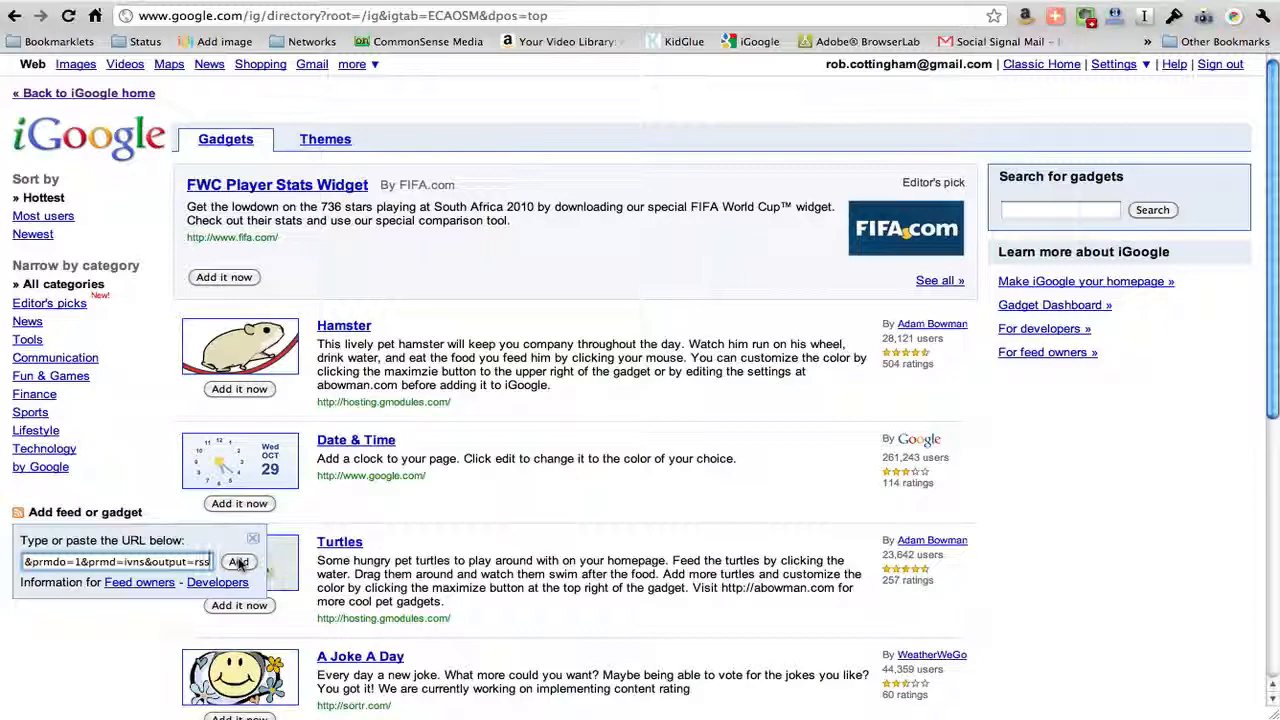
Add the feed, wait for the Added confirmation, and return to the iGoogle homepage.
left_click(238, 562)
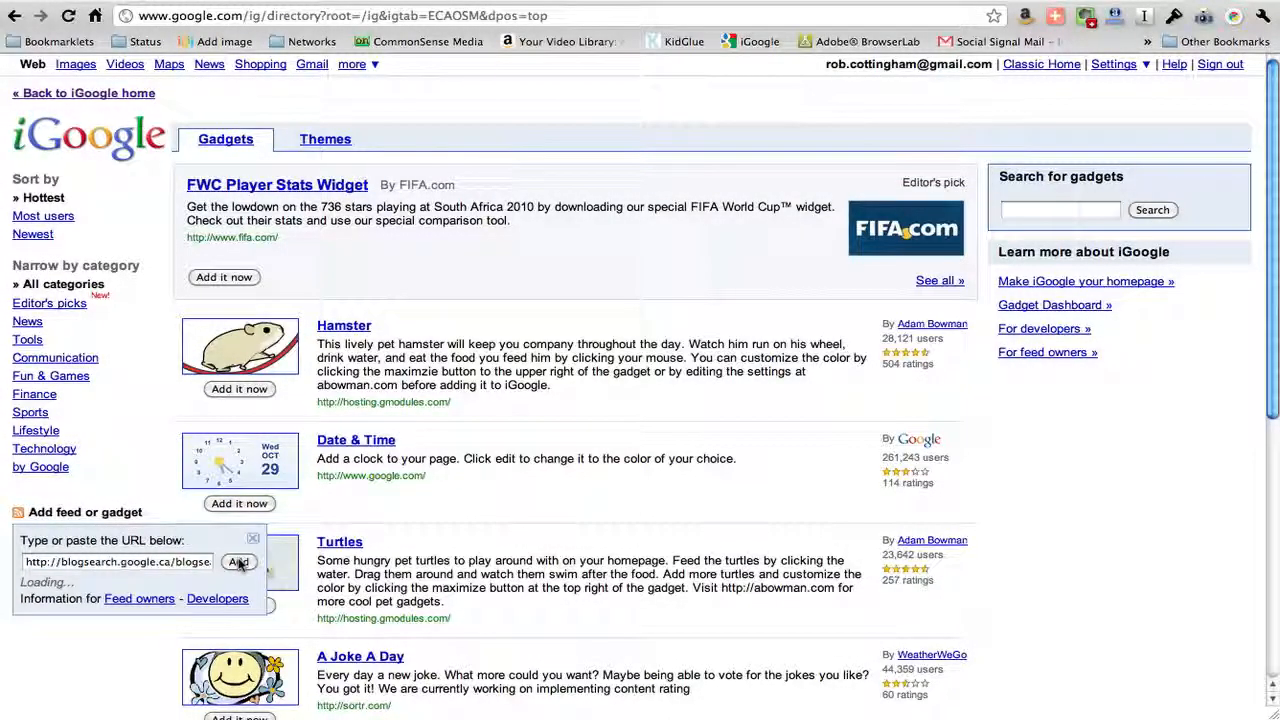
left_click(240, 560)
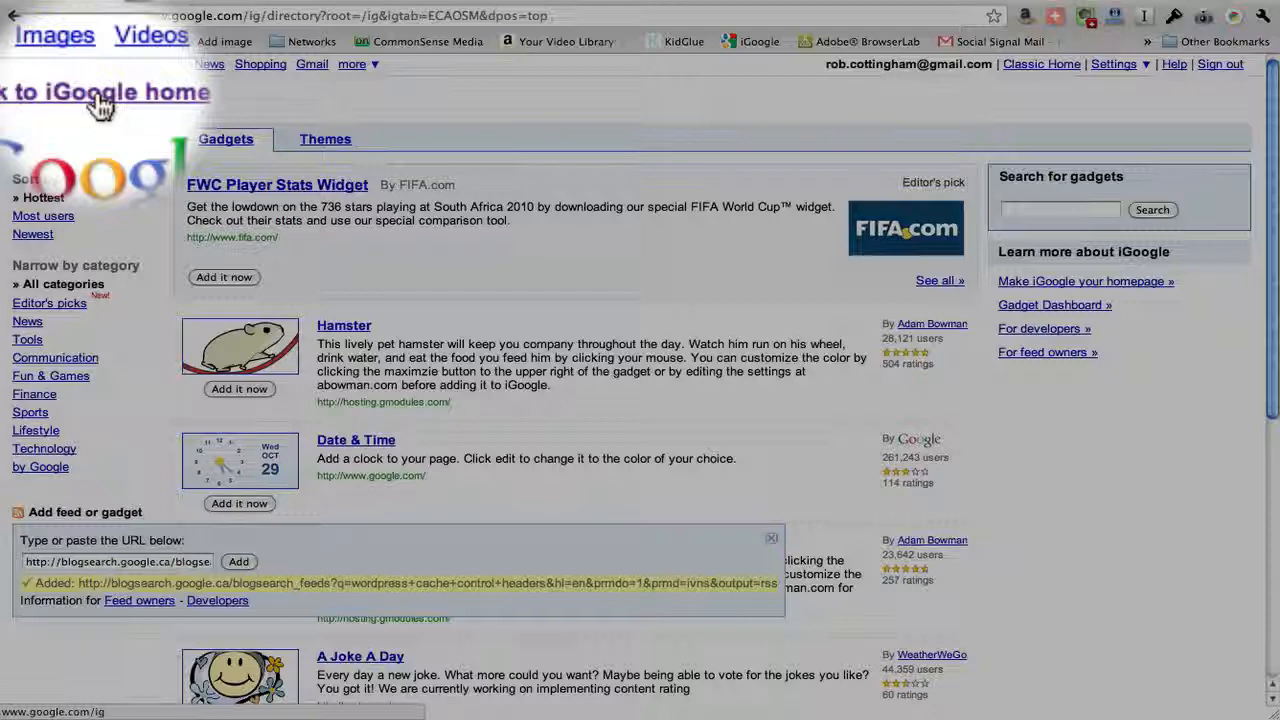
left_click(104, 92)
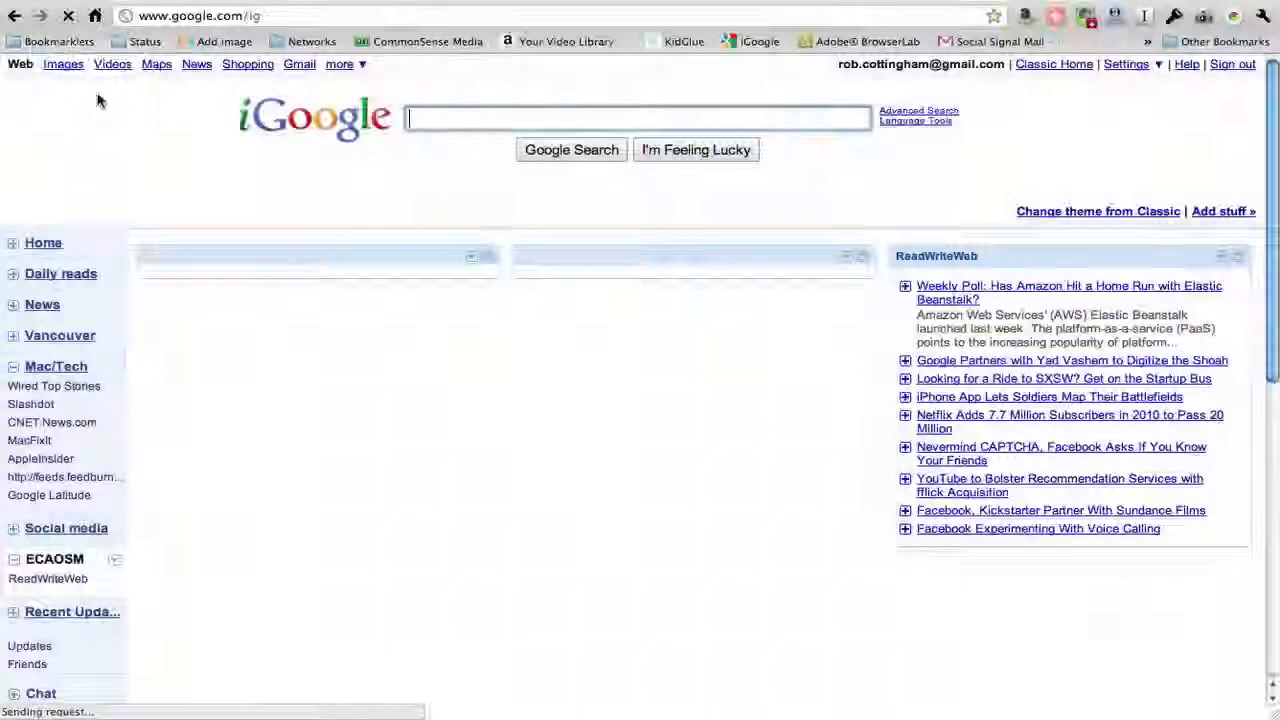